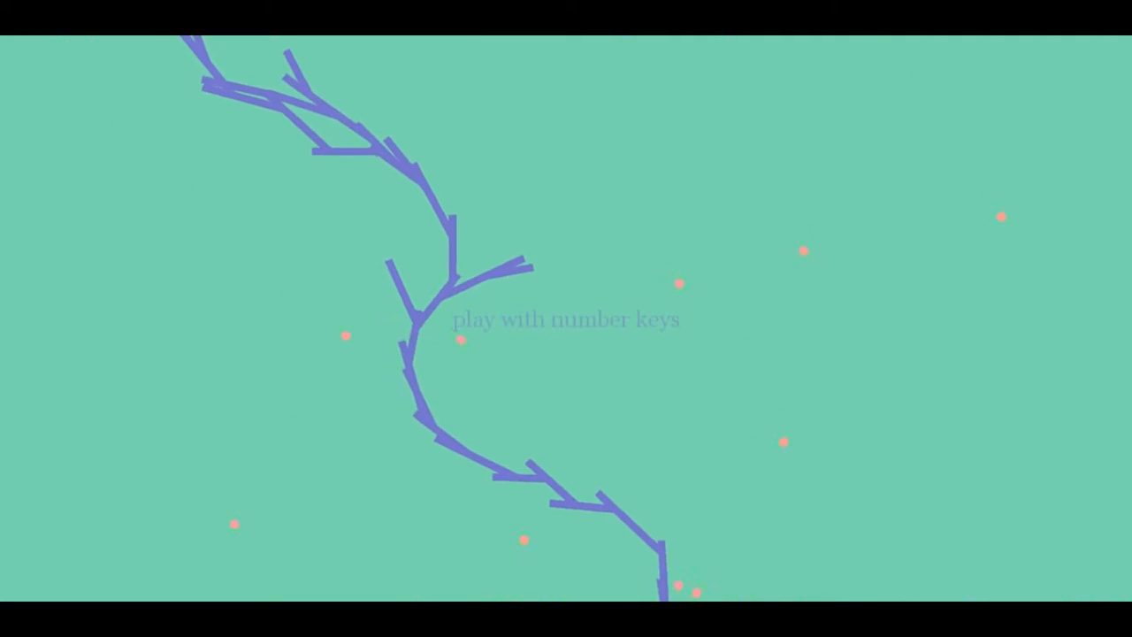
Switch to theme 2: dark navy background with glowing green drifting dots.
key("2")
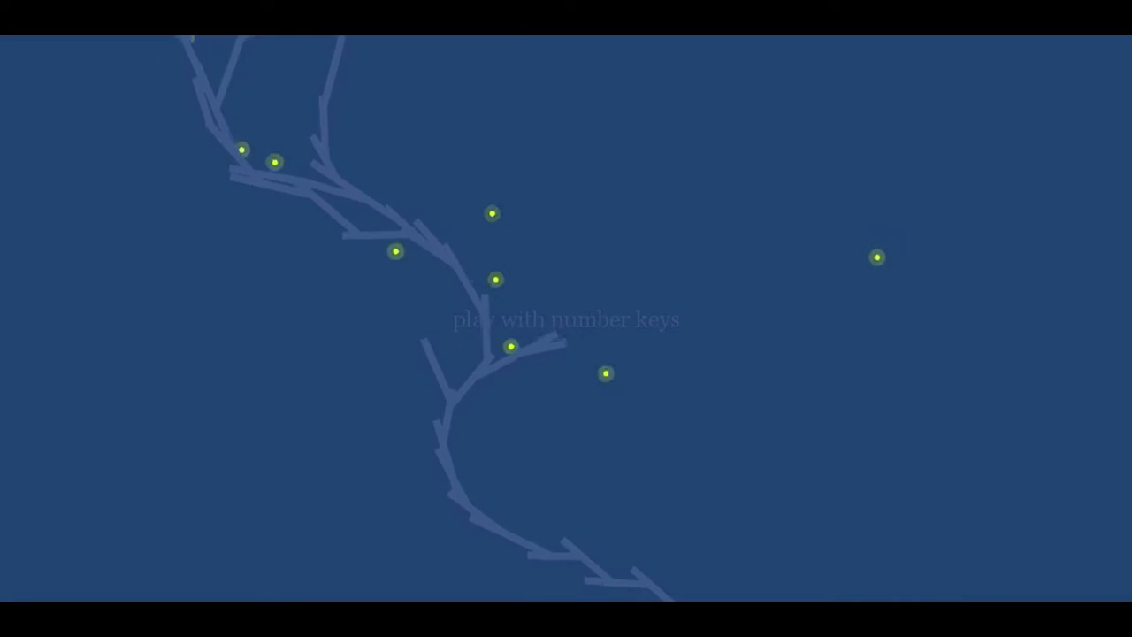